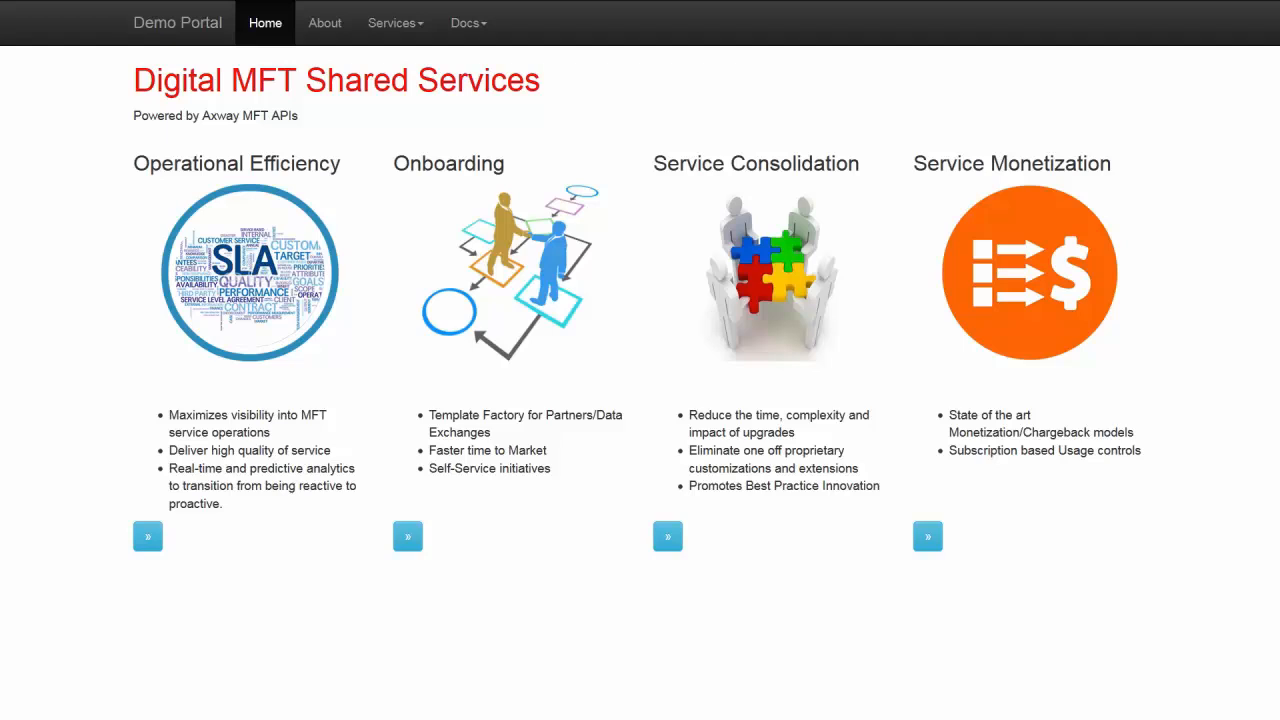
mouse_move(540, 450)
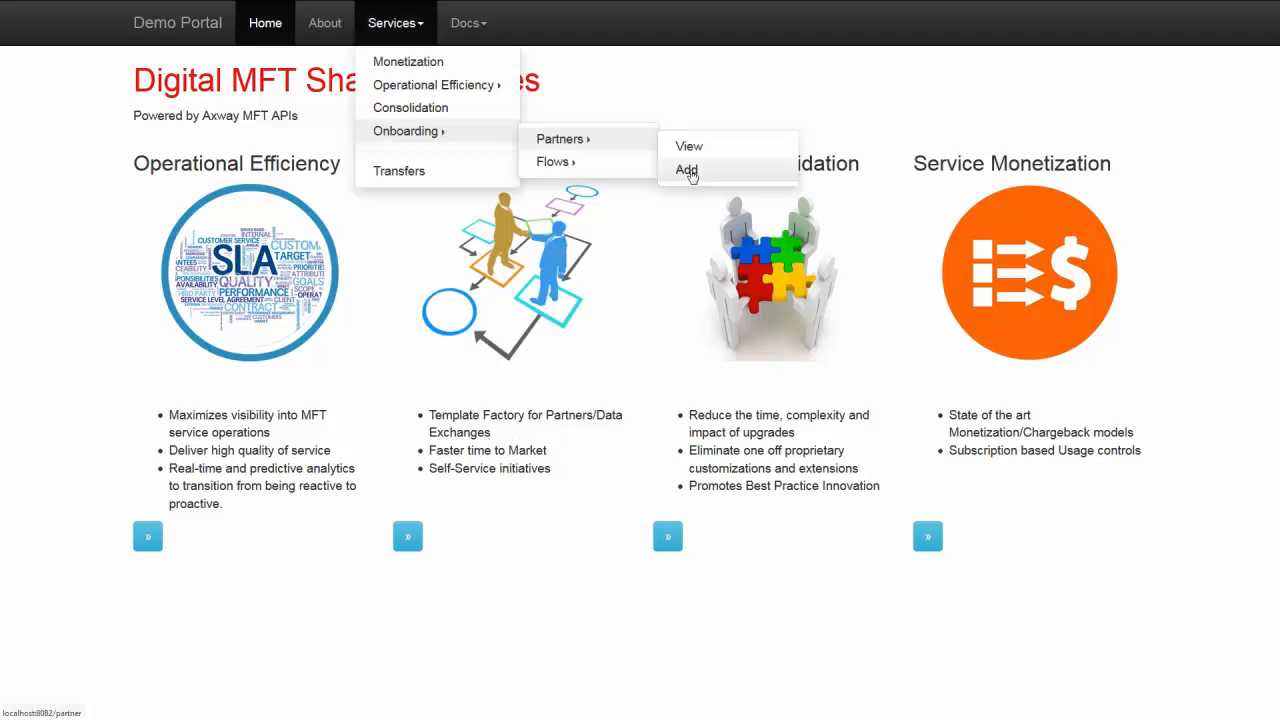
Add partner SparkAxway in the CostCut business unit with email, username and password
click(686, 169)
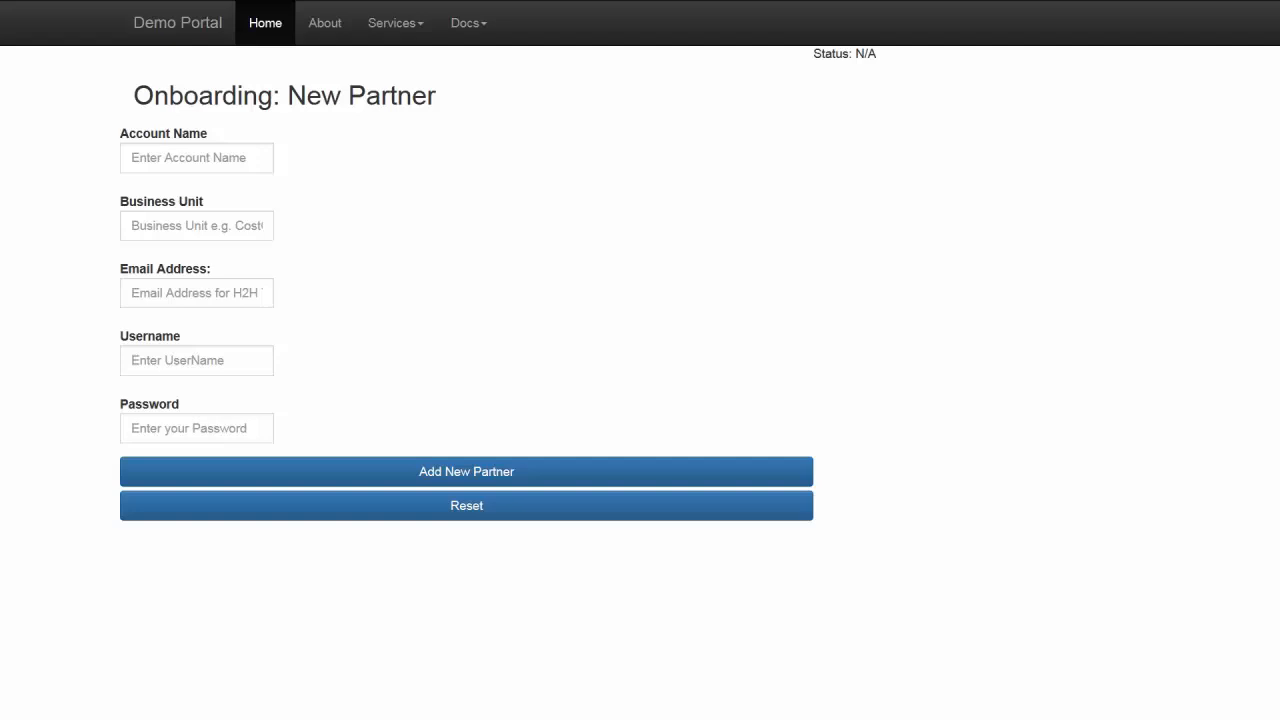
mouse_move(202, 277)
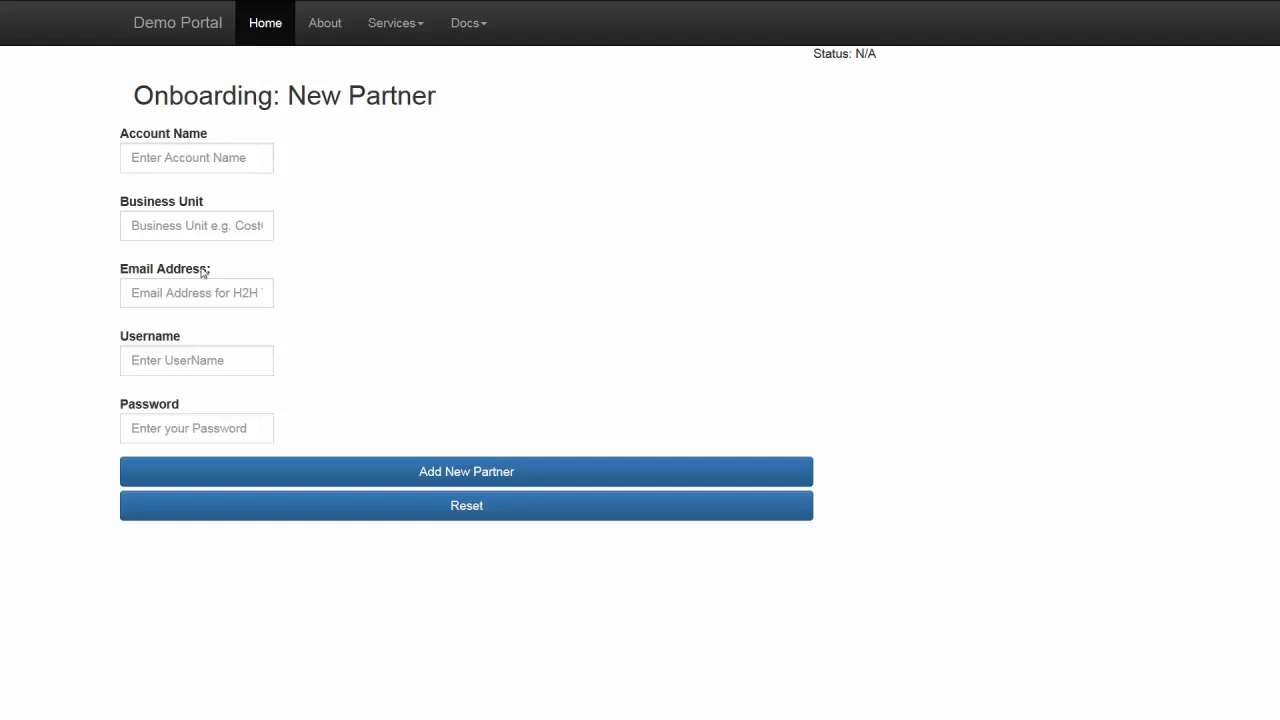
mouse_move(214, 184)
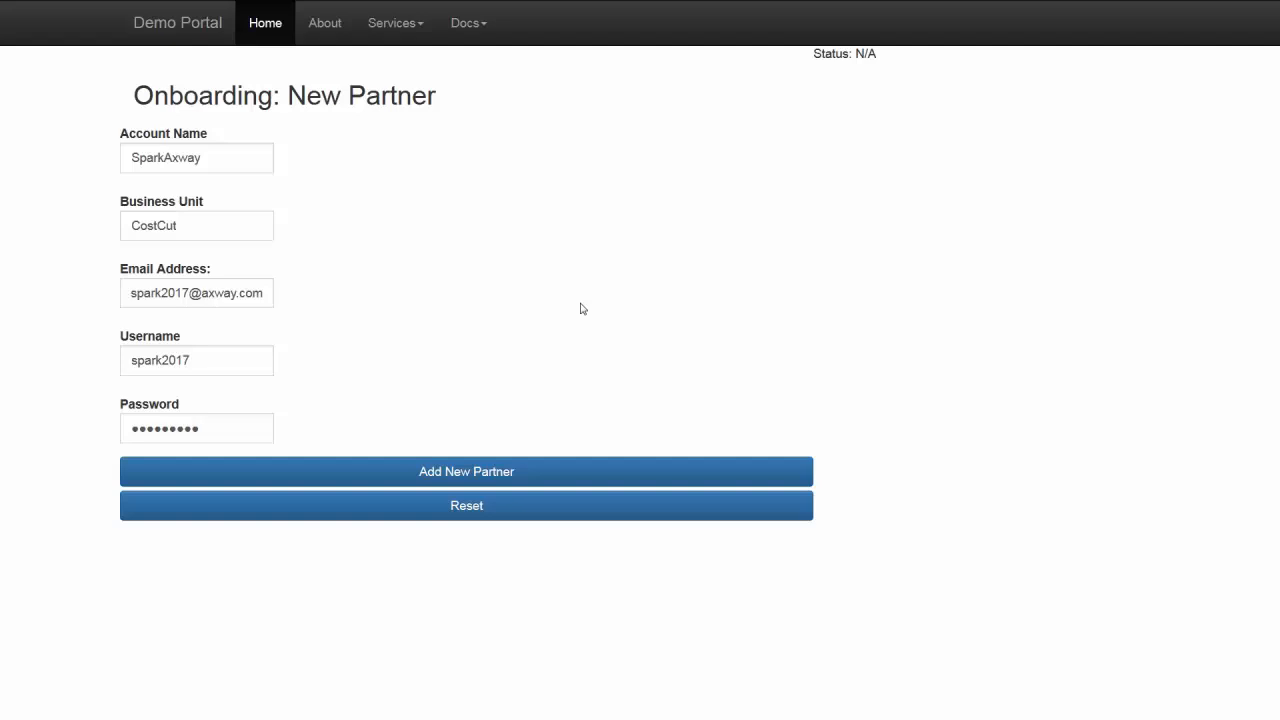
click(466, 471)
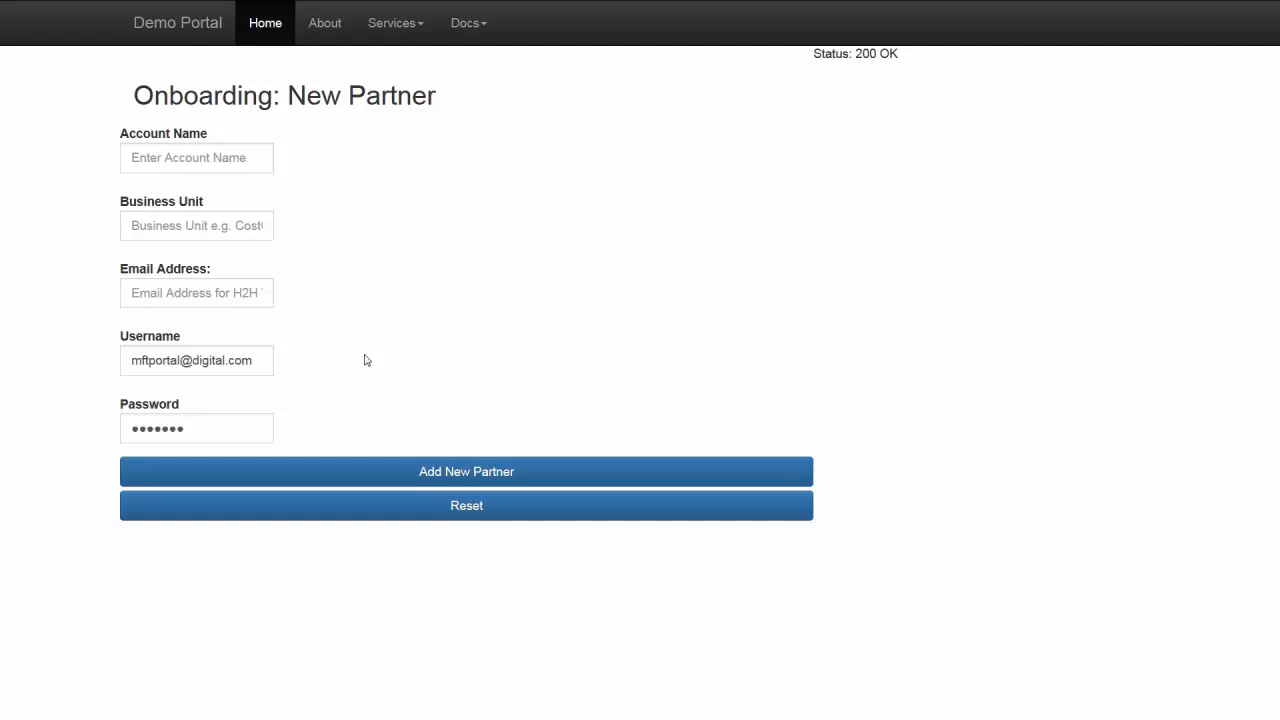
mouse_move(466, 315)
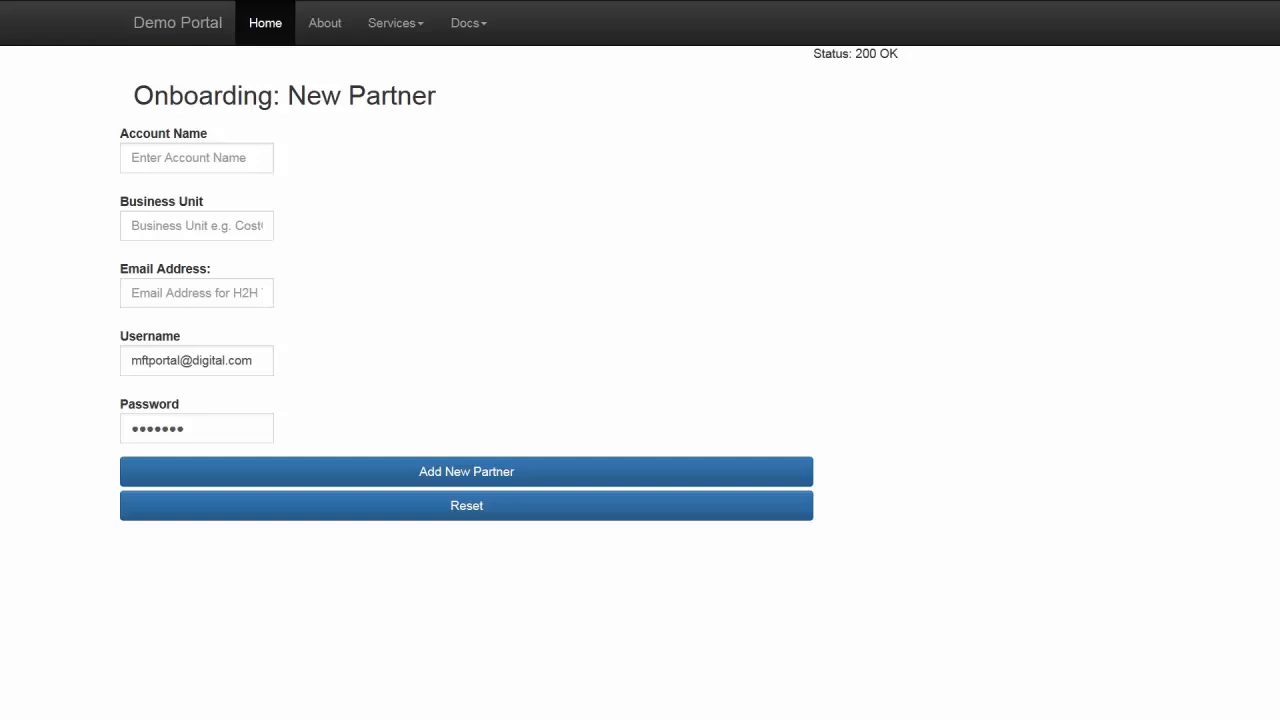
mouse_move(407, 30)
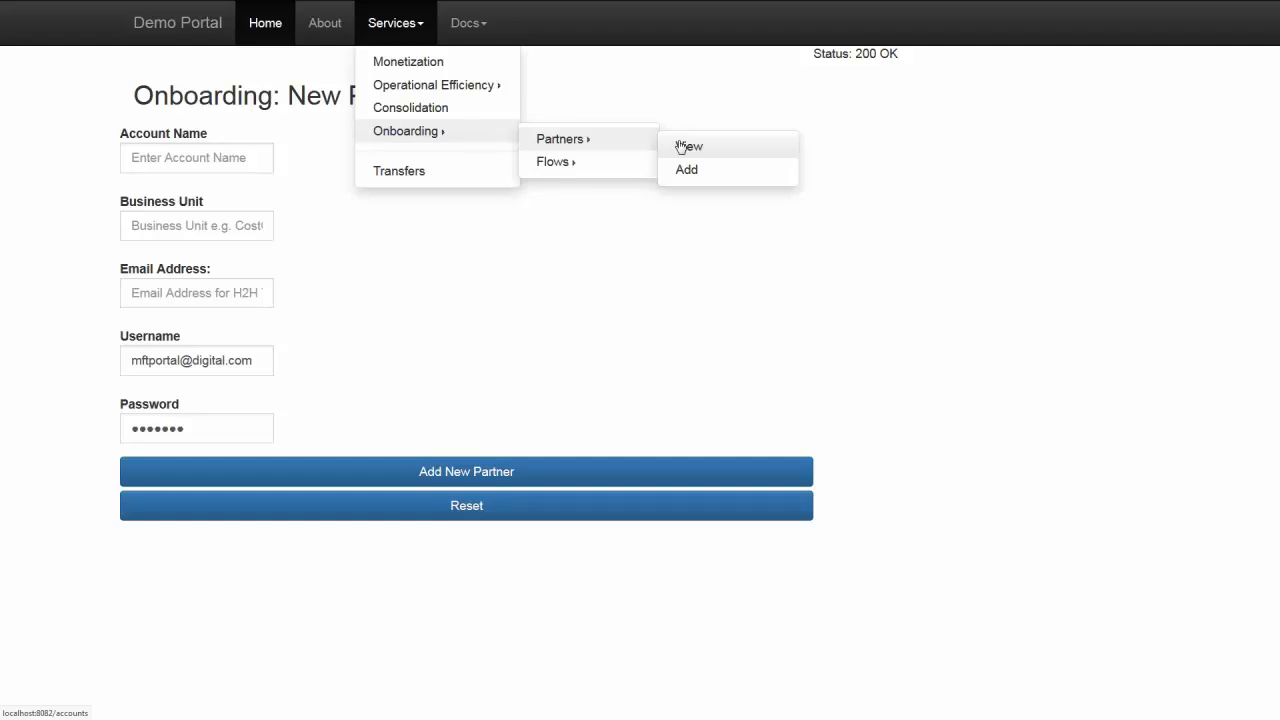
Open SparkAxway's details on page 3 of the partners summary and check its CostCut and public home folder settings
click(690, 145)
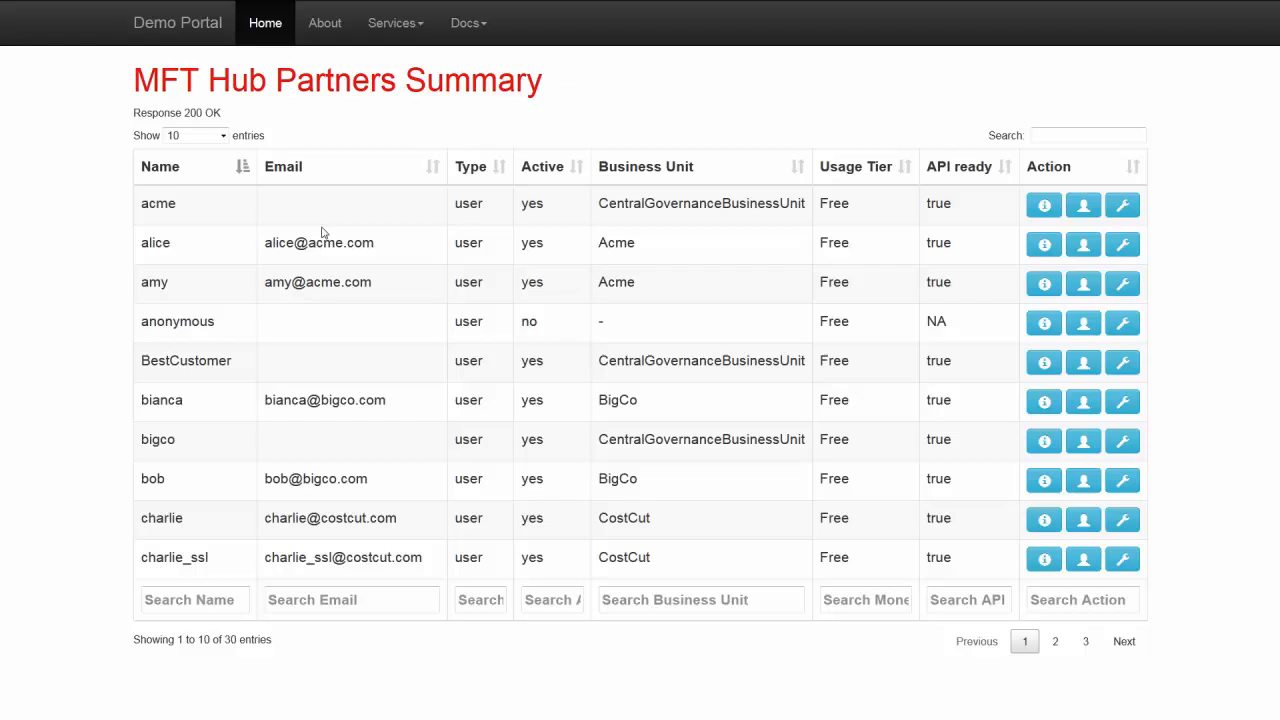
click(1084, 642)
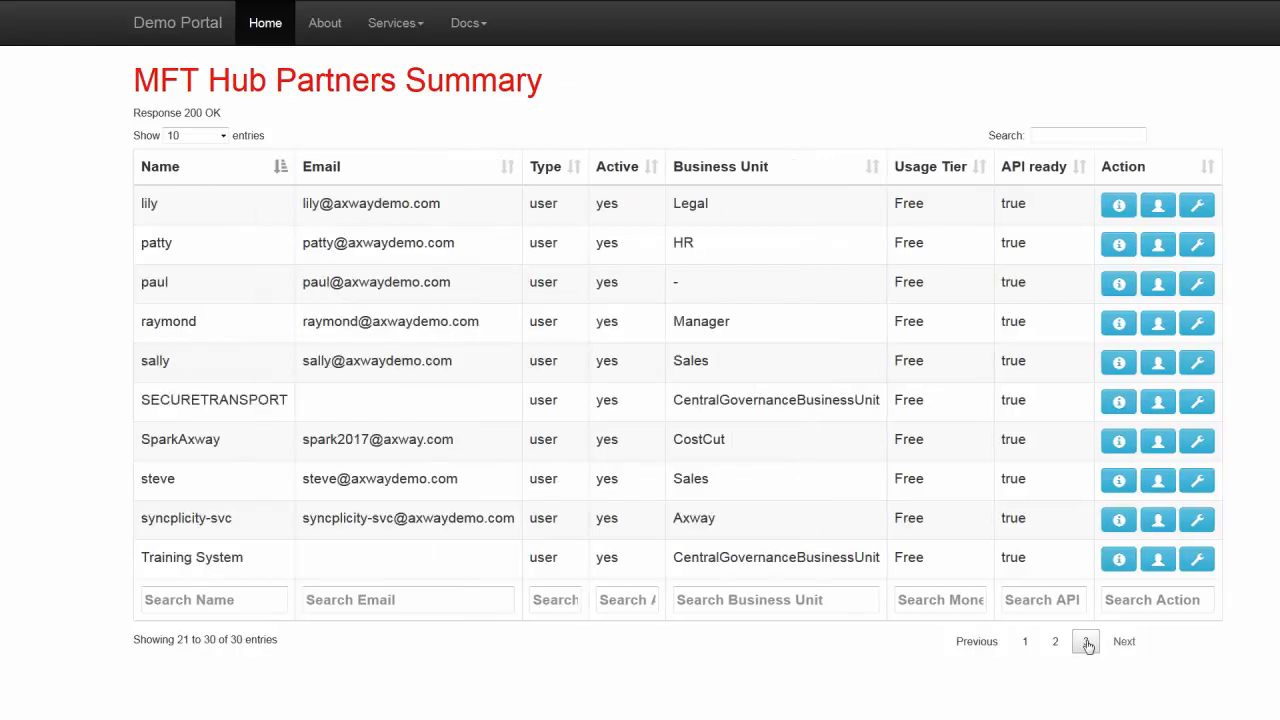
click(1085, 641)
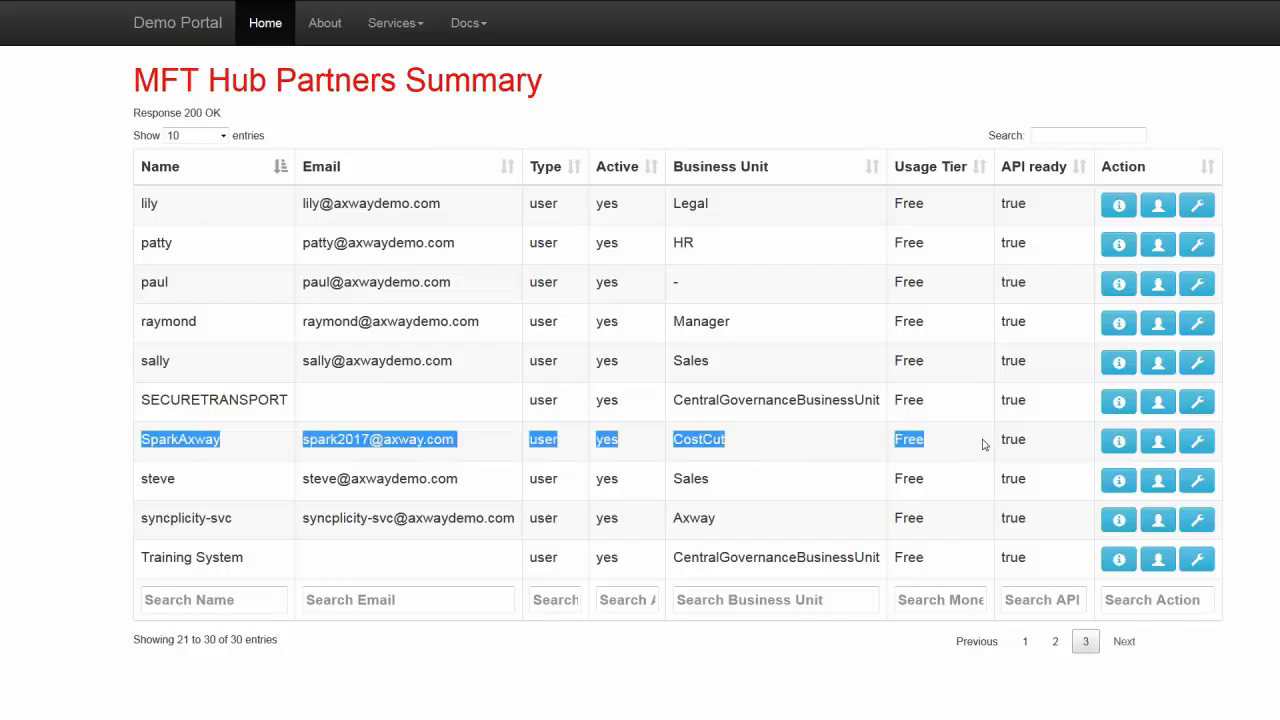
click(1118, 440)
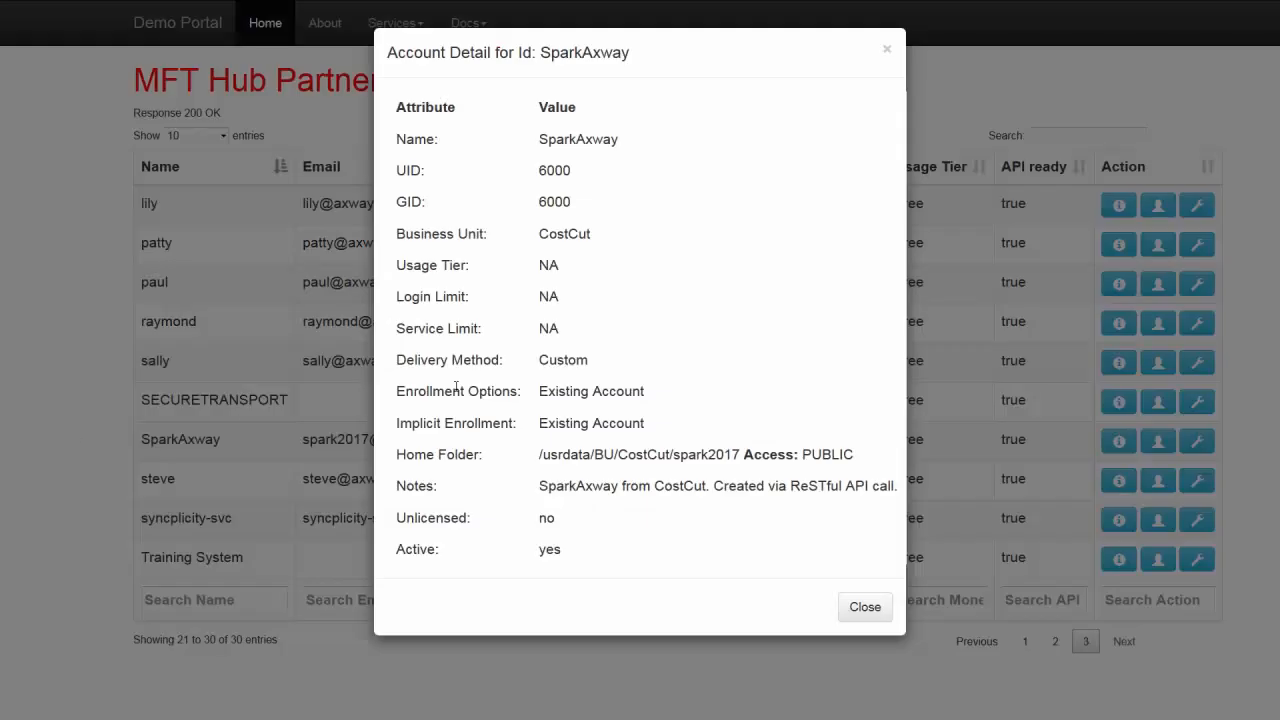
mouse_move(538, 195)
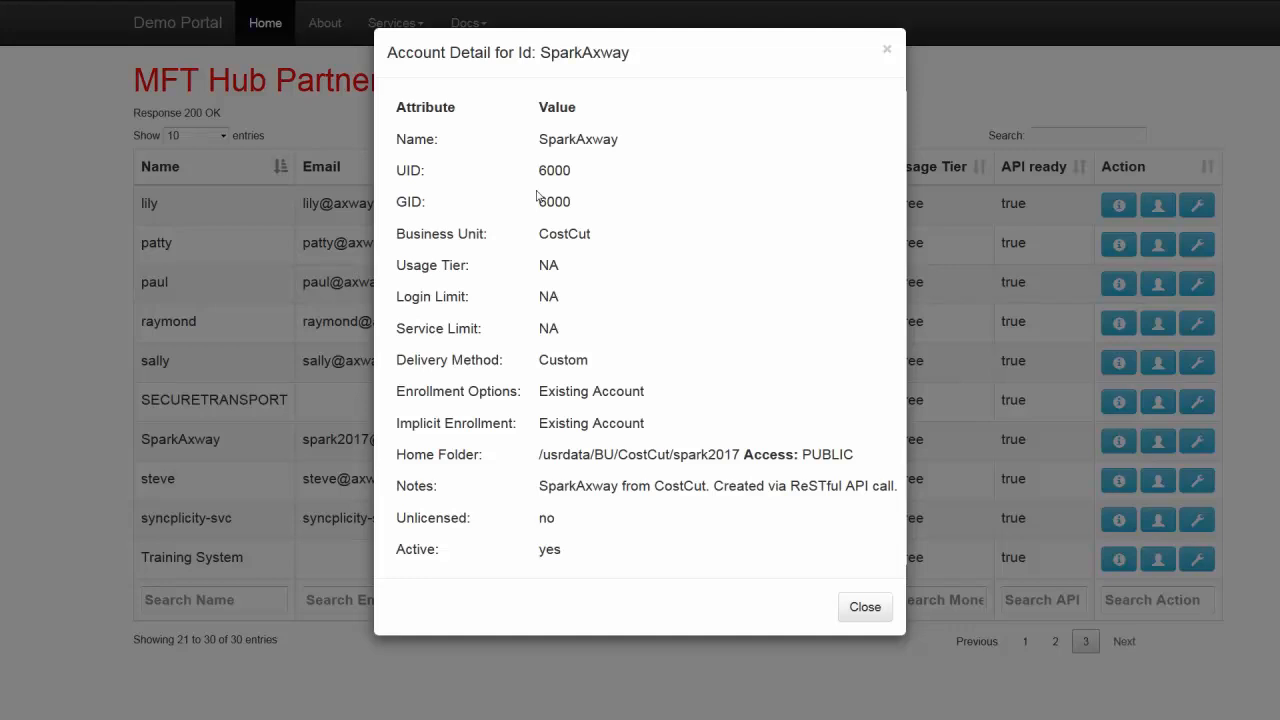
mouse_move(460, 461)
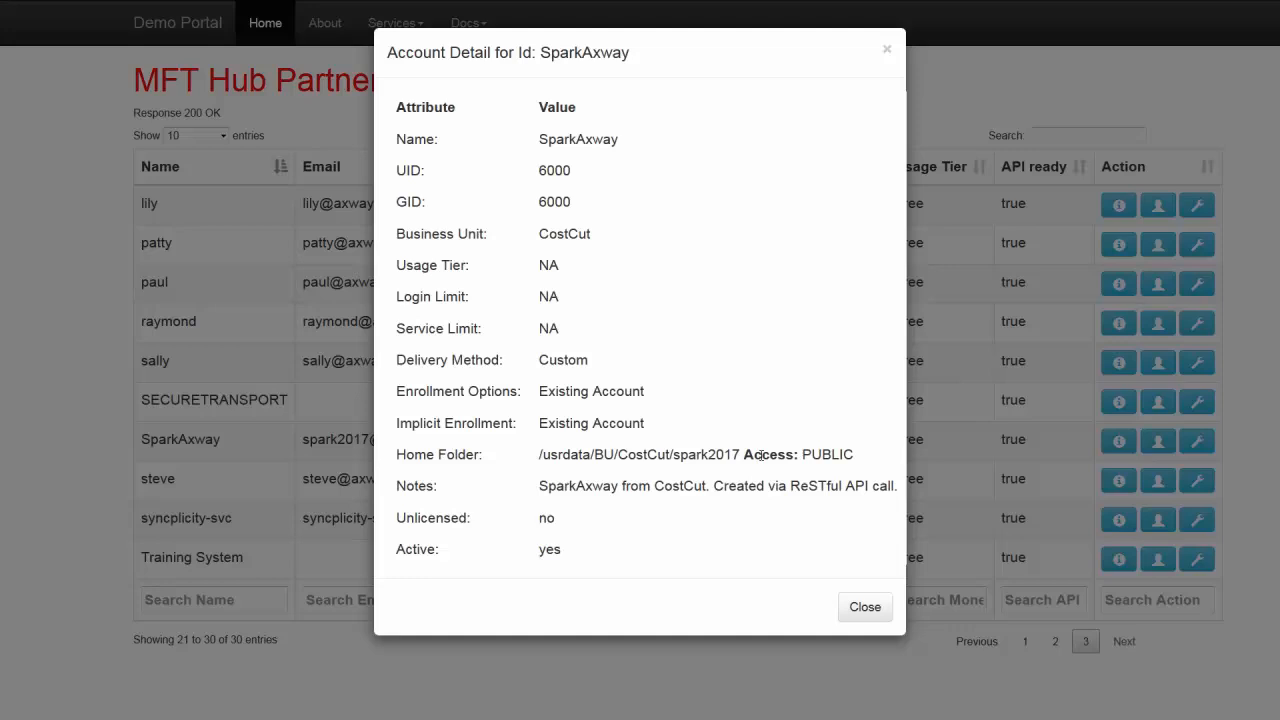
double_click(769, 455)
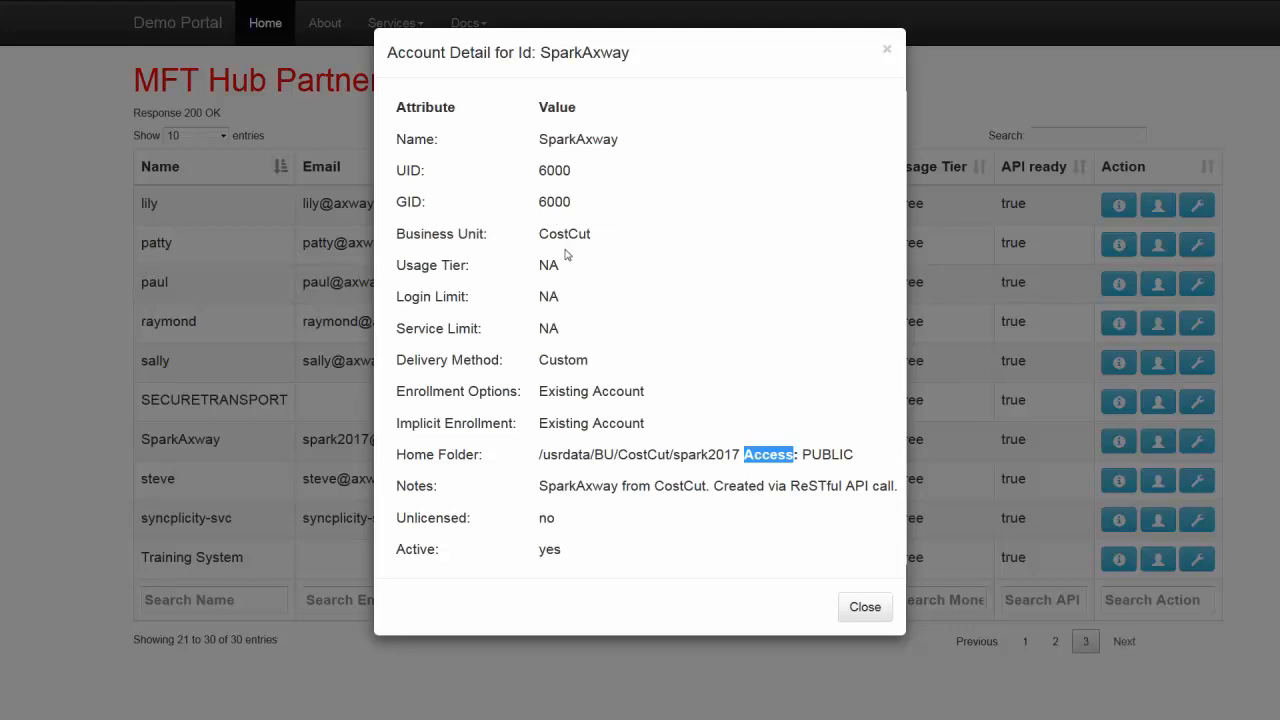
mouse_move(865, 607)
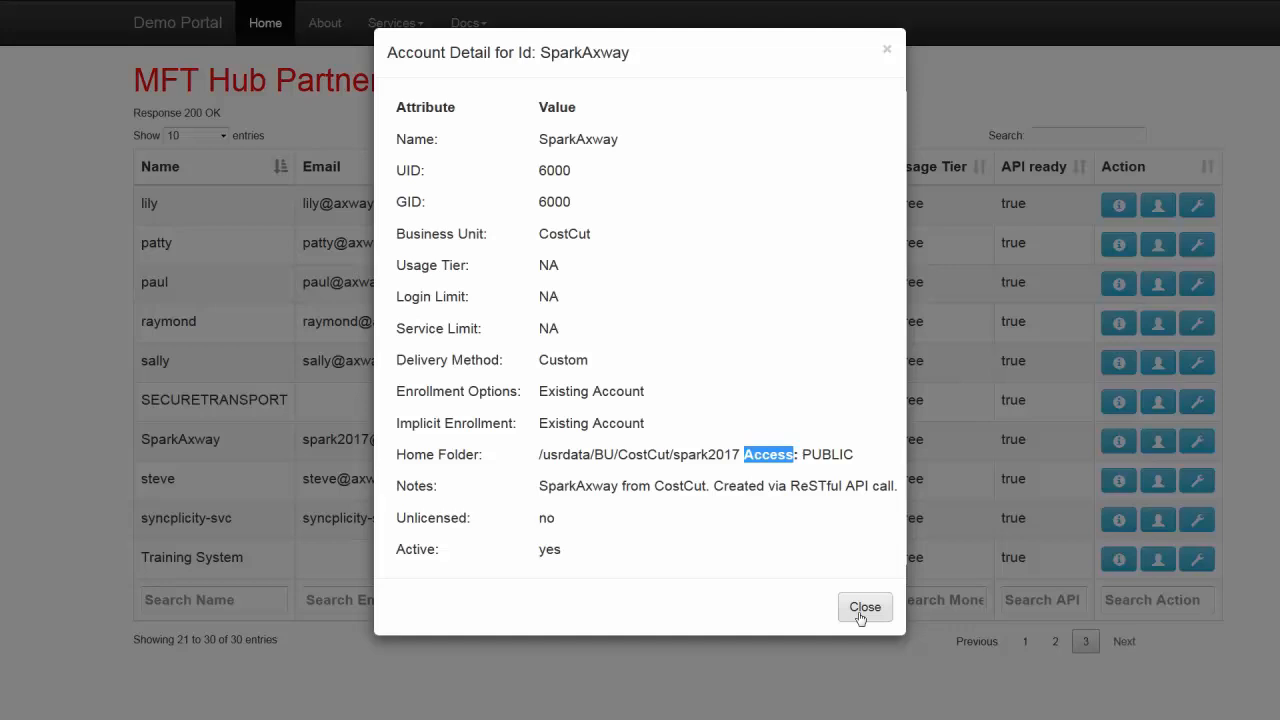
click(865, 607)
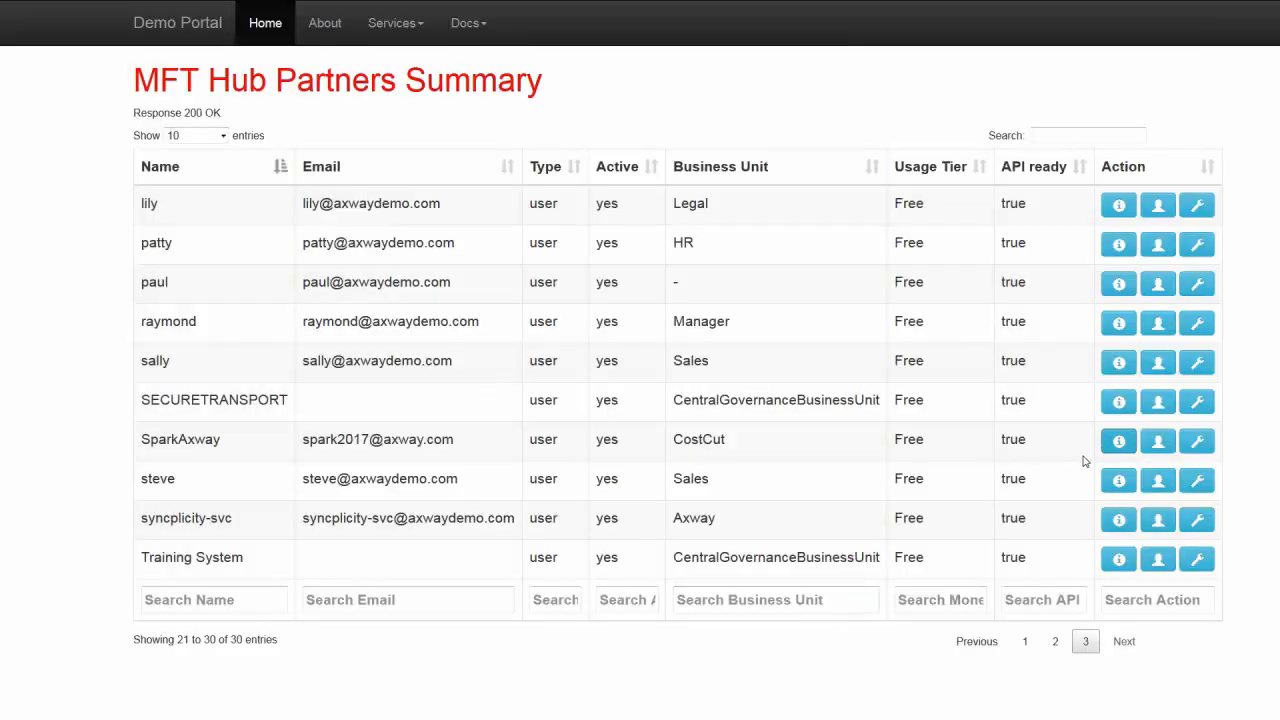
mouse_move(710, 459)
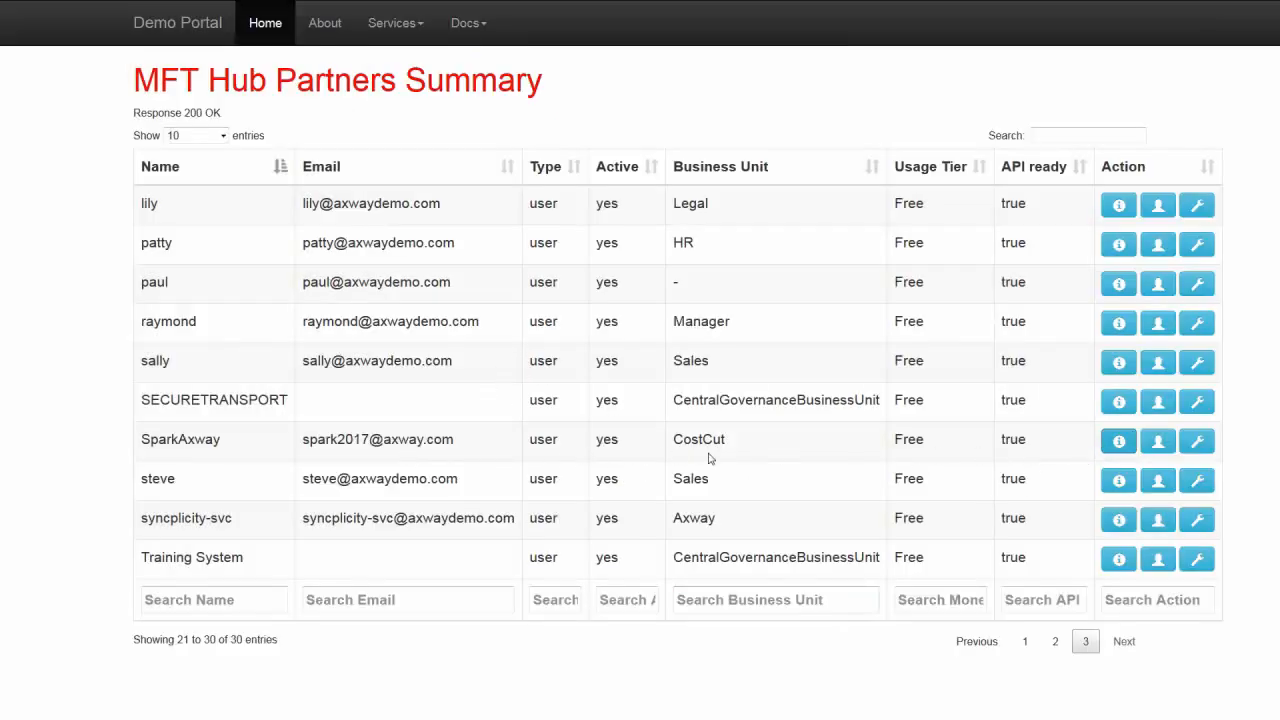
double_click(698, 439)
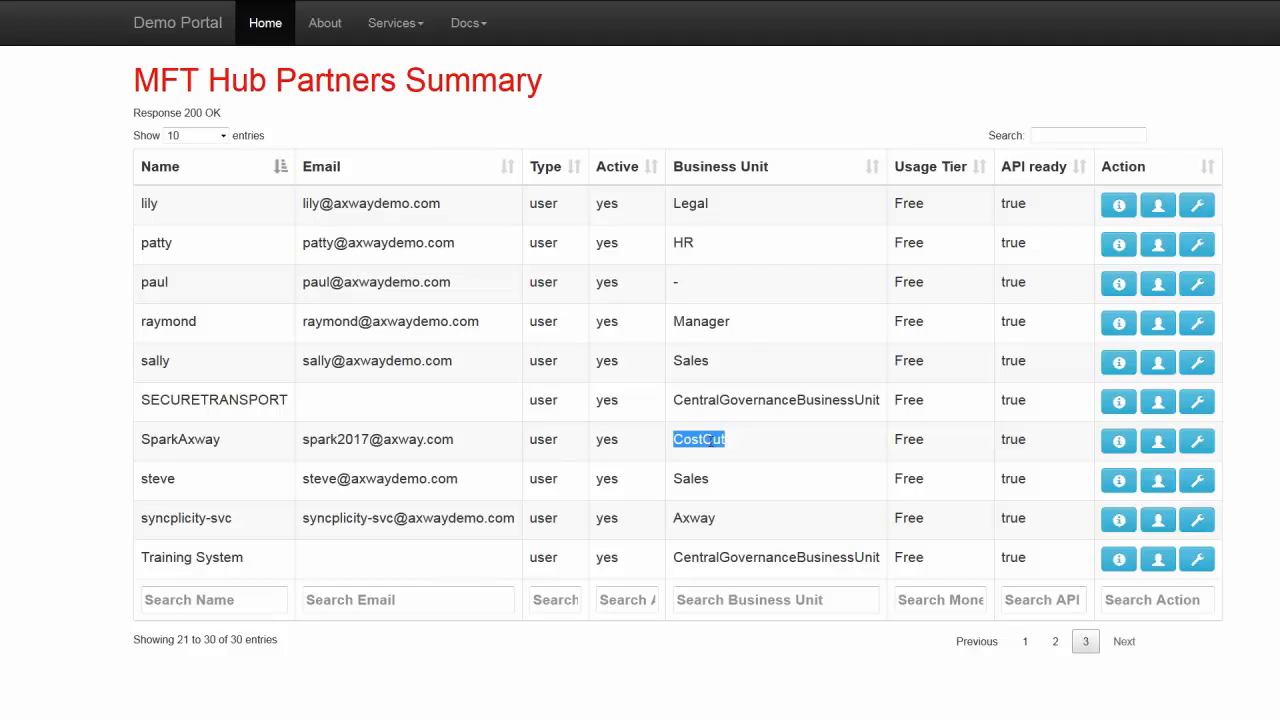
click(1157, 440)
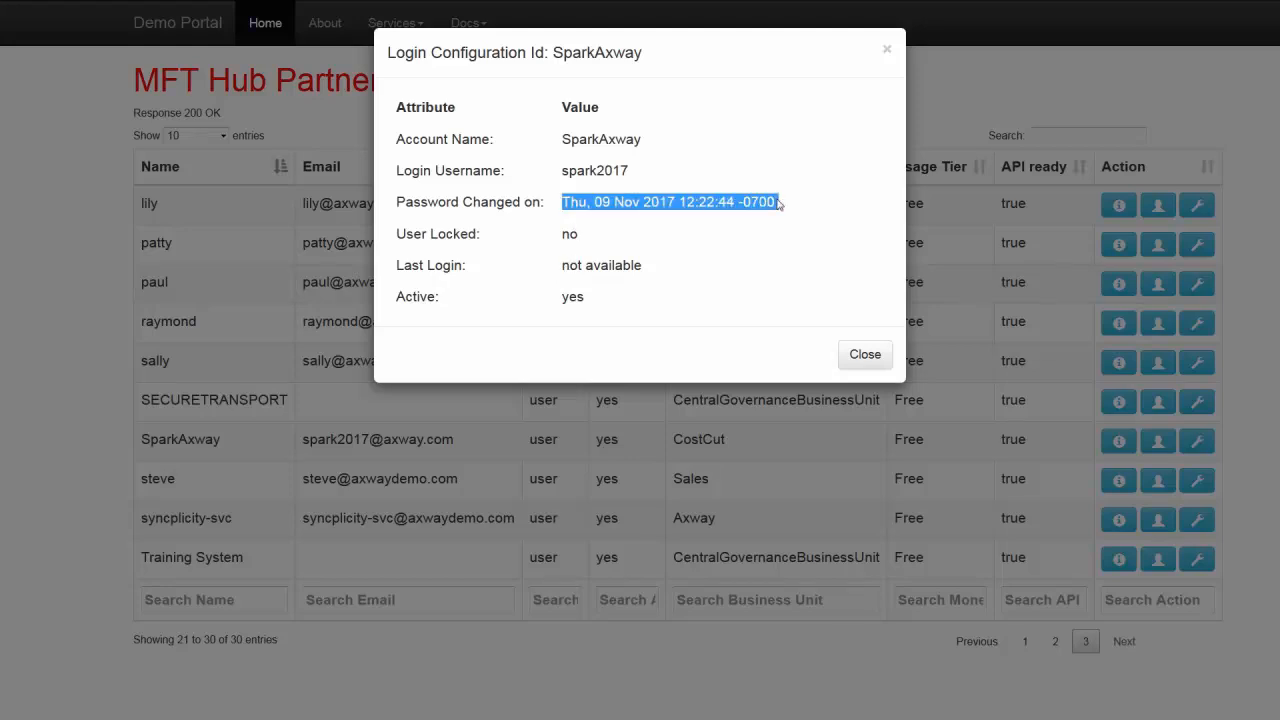
click(864, 354)
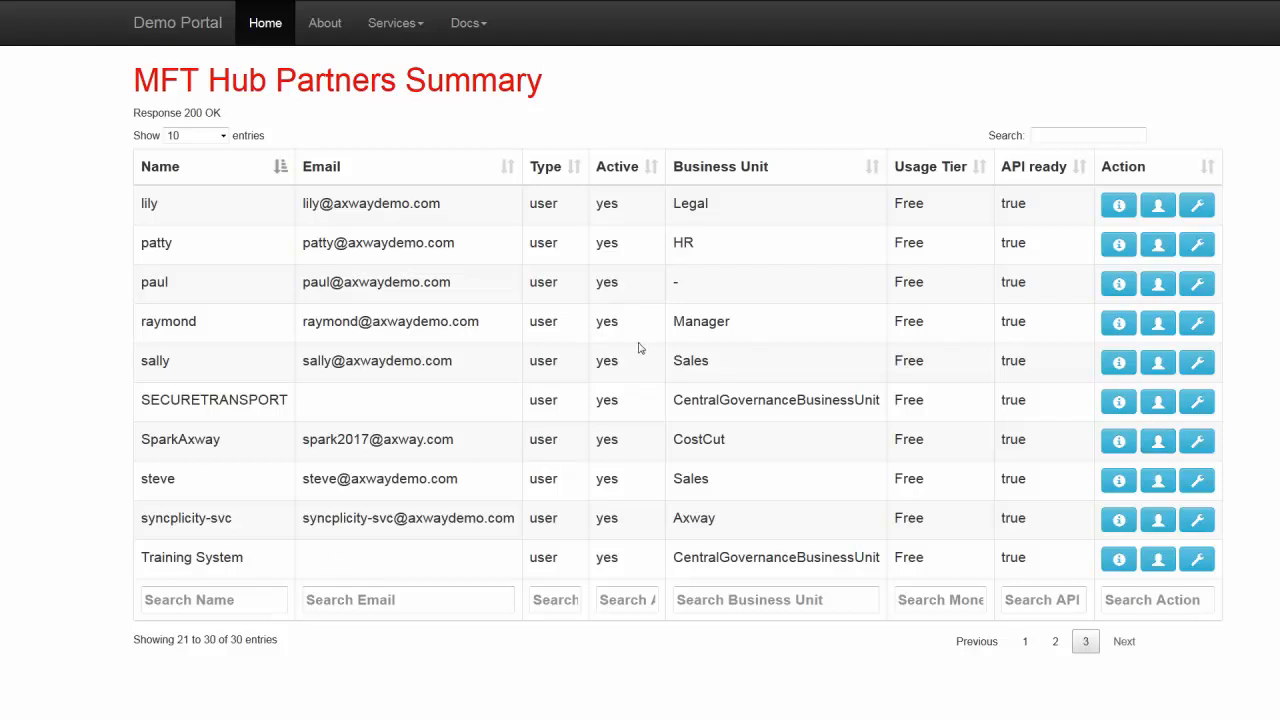
mouse_move(648, 347)
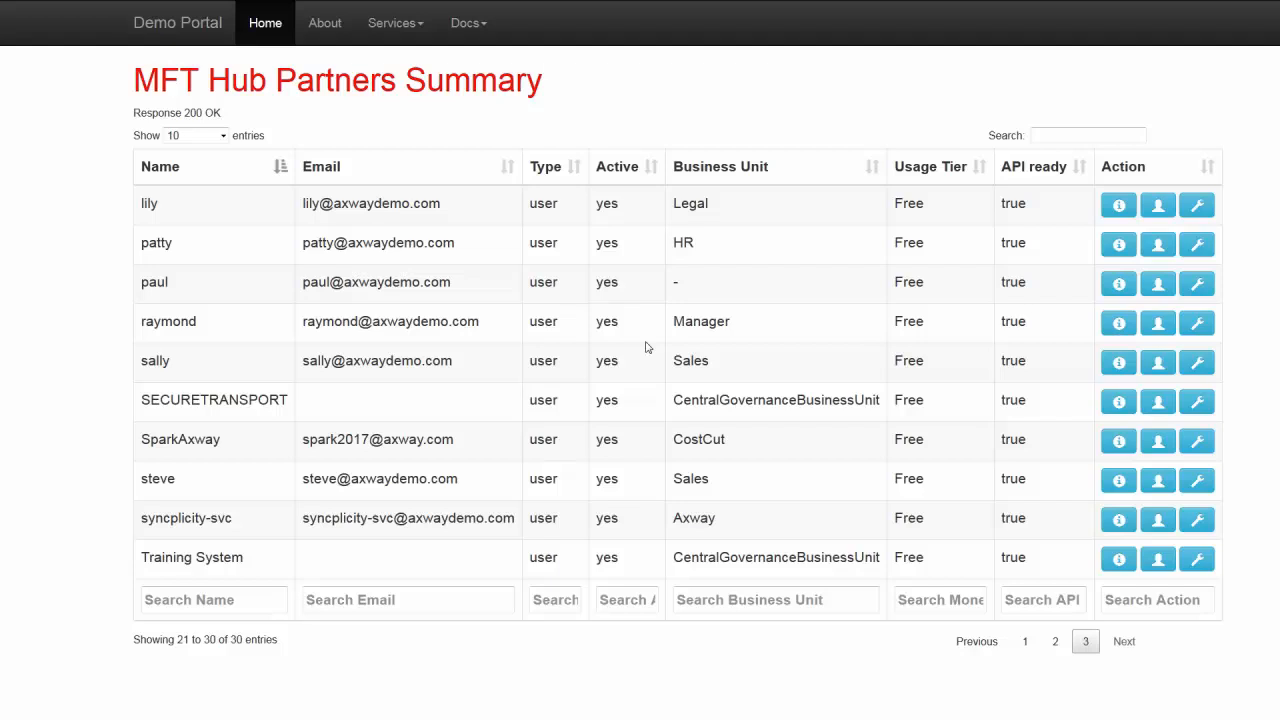
mouse_move(512, 5)
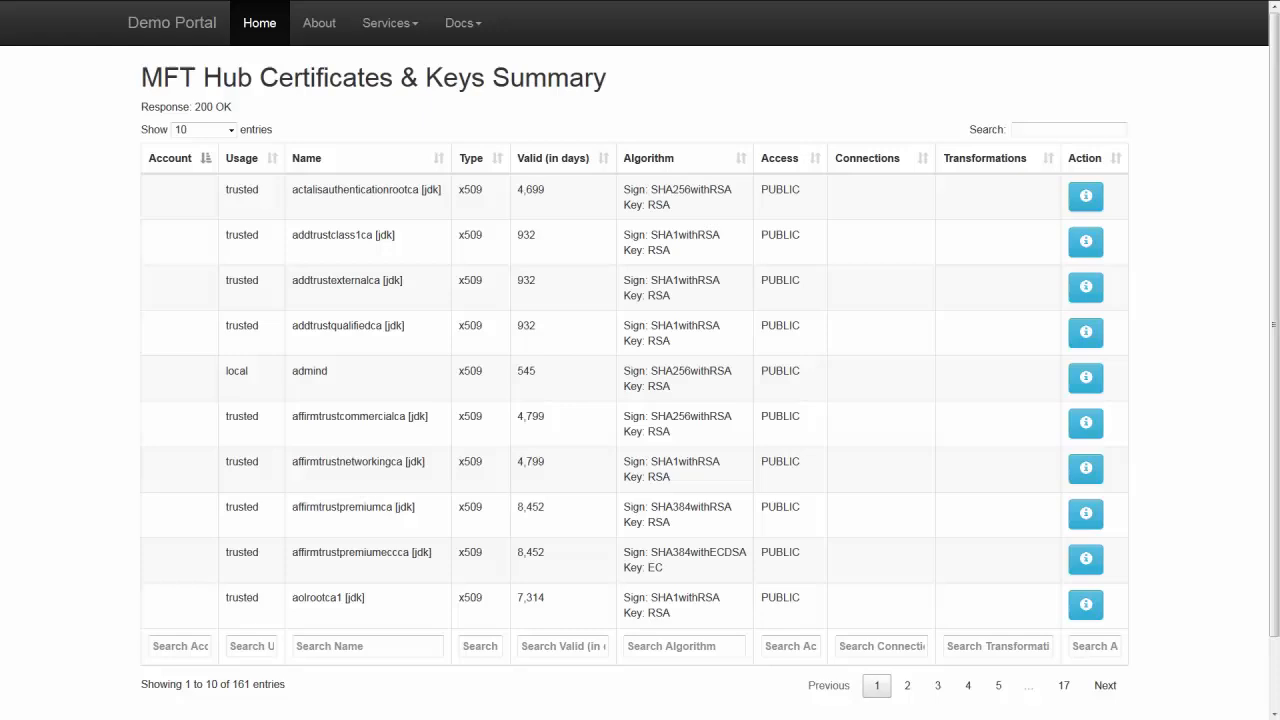
mouse_move(856, 163)
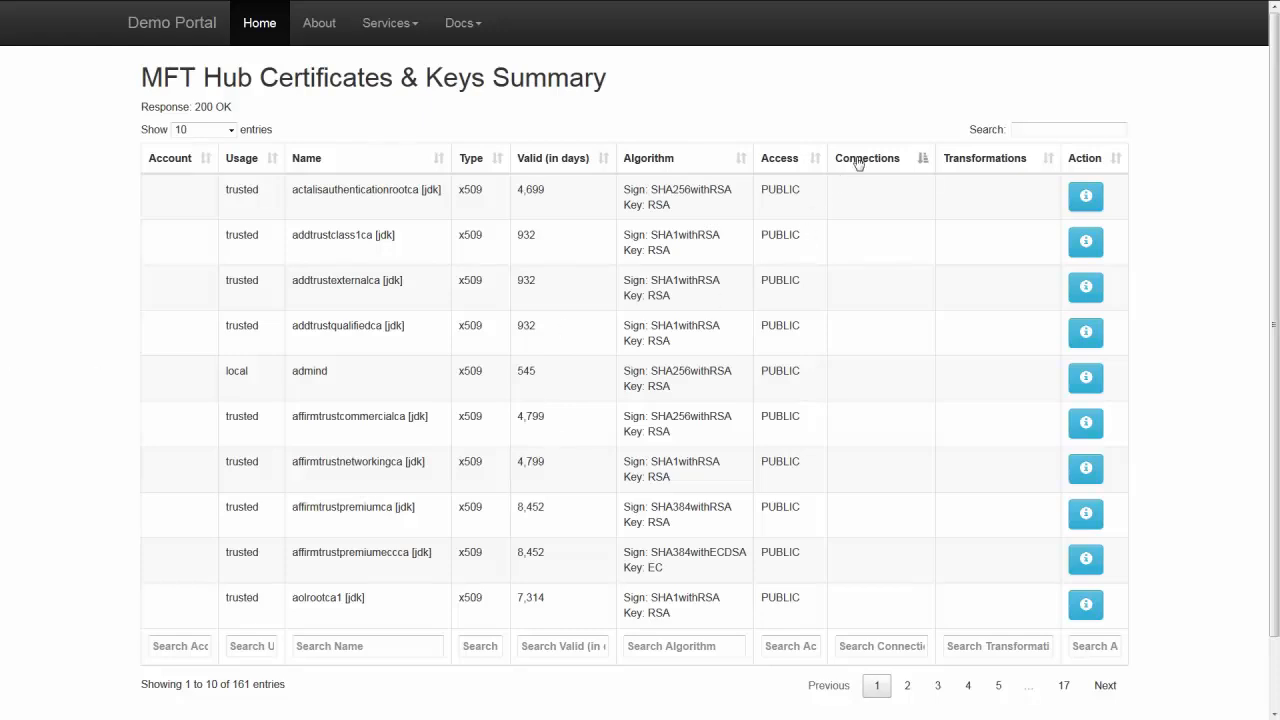
Sort the 161 keys by Connections and Transformations, inspecting the sftpserver key and partner PGP key
click(867, 158)
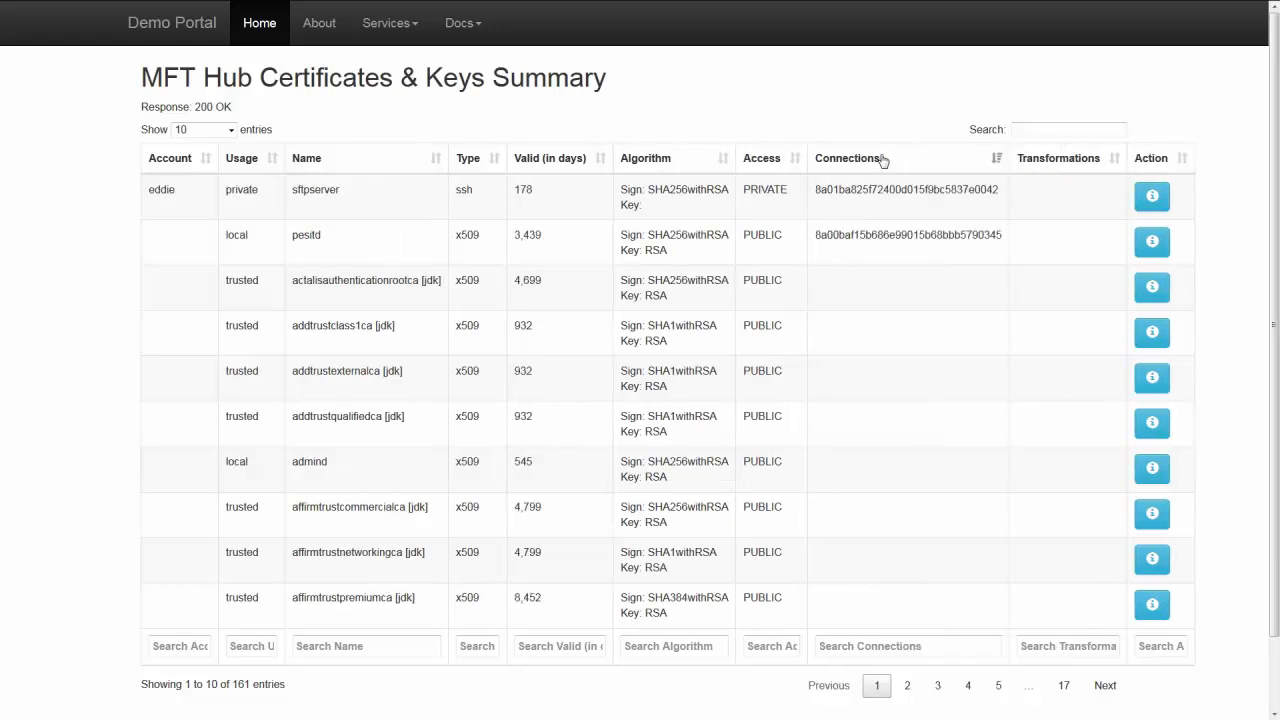
mouse_move(292, 212)
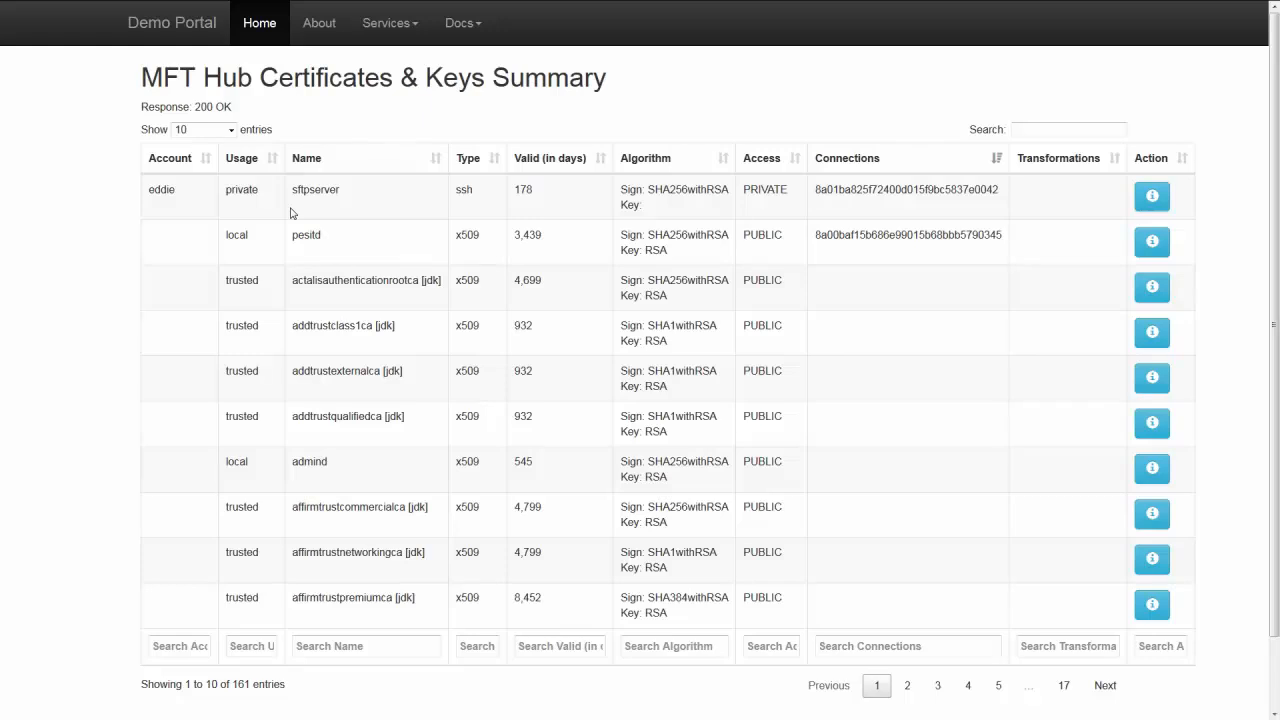
mouse_move(316, 205)
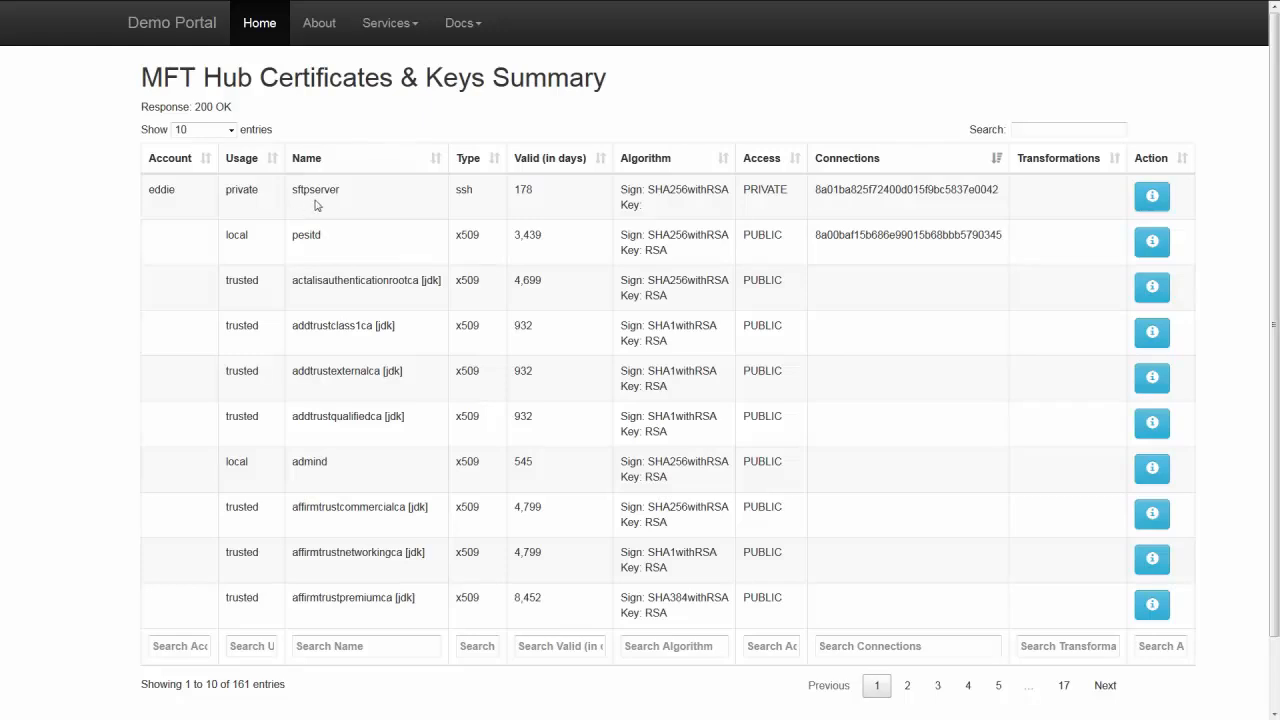
mouse_move(682, 220)
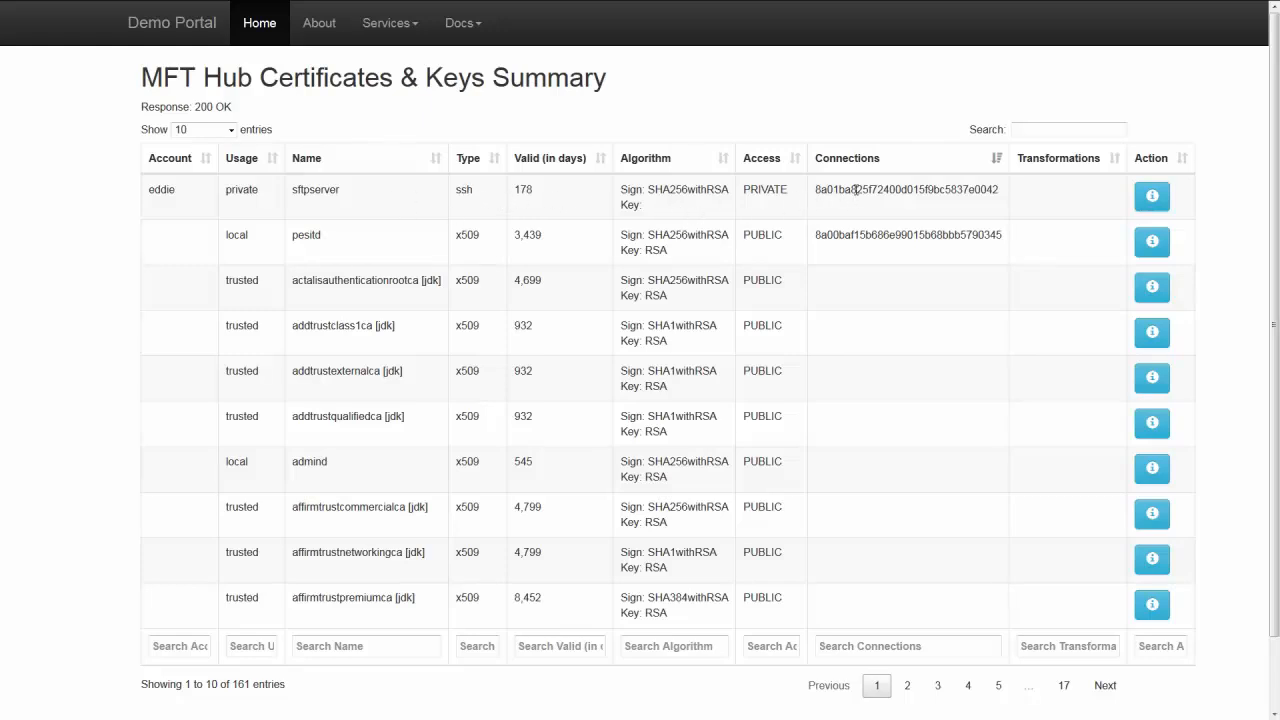
double_click(909, 189)
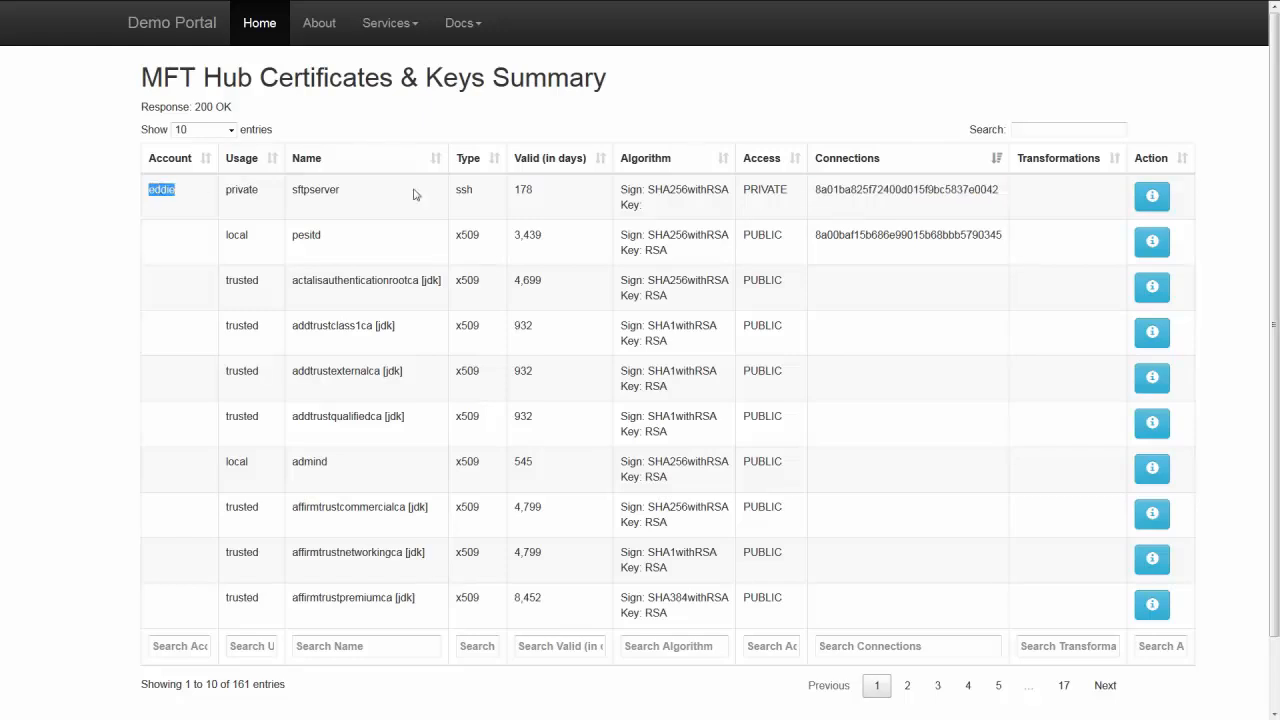
double_click(523, 189)
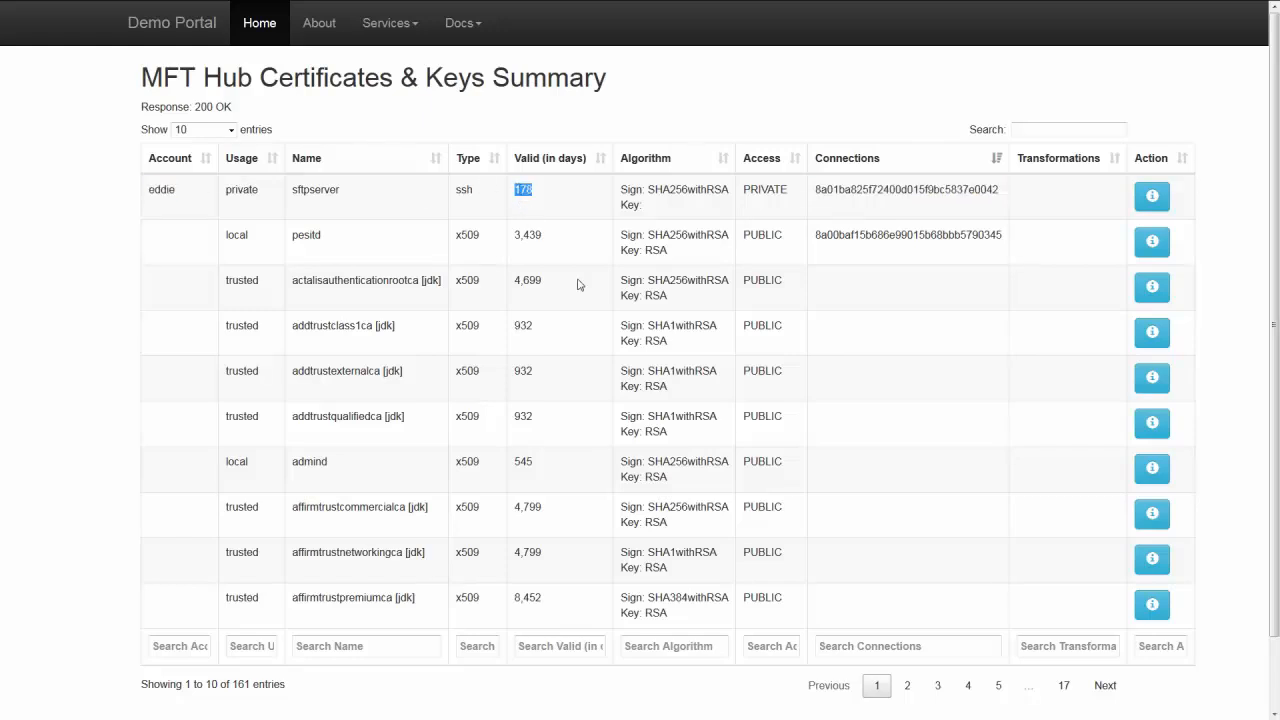
mouse_move(521, 207)
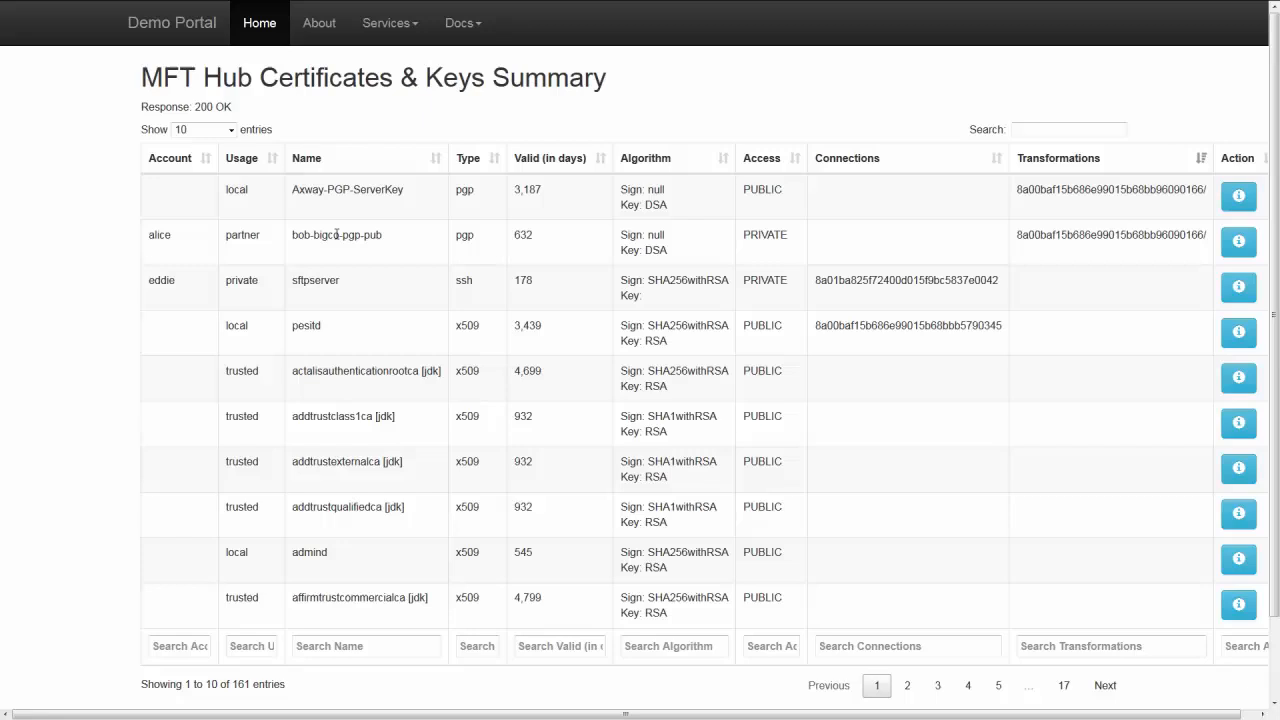
double_click(1110, 234)
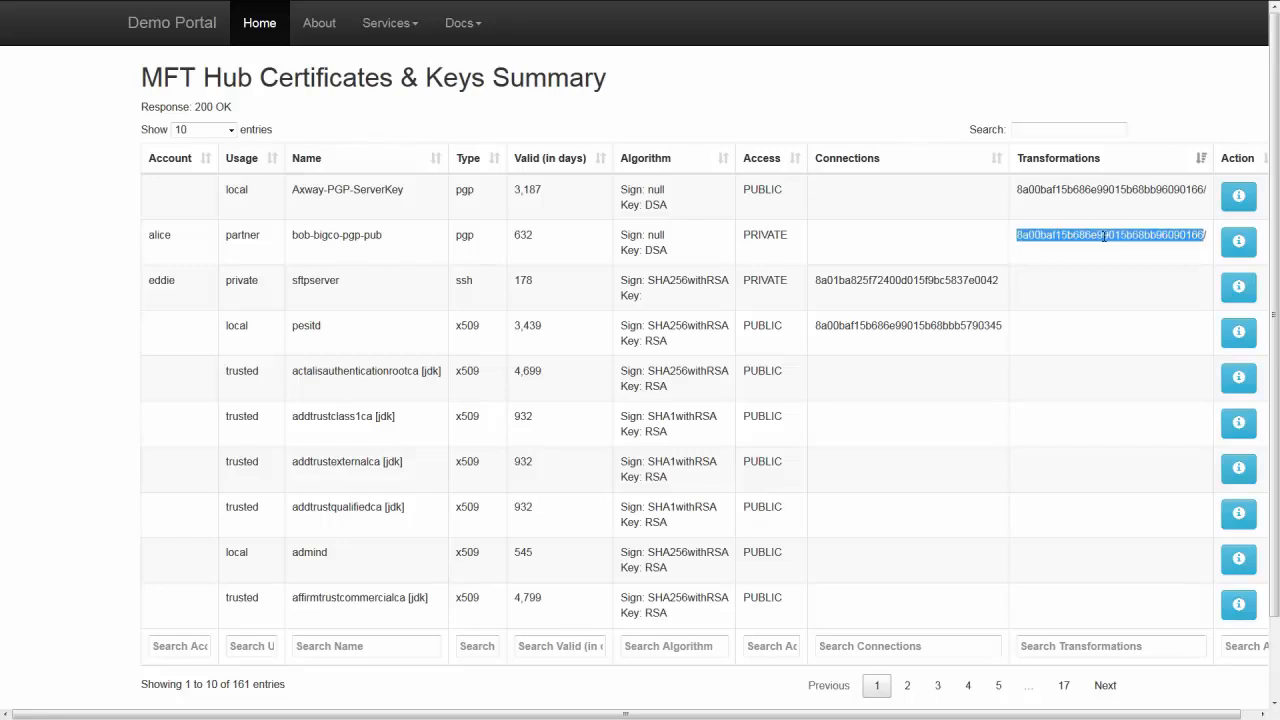